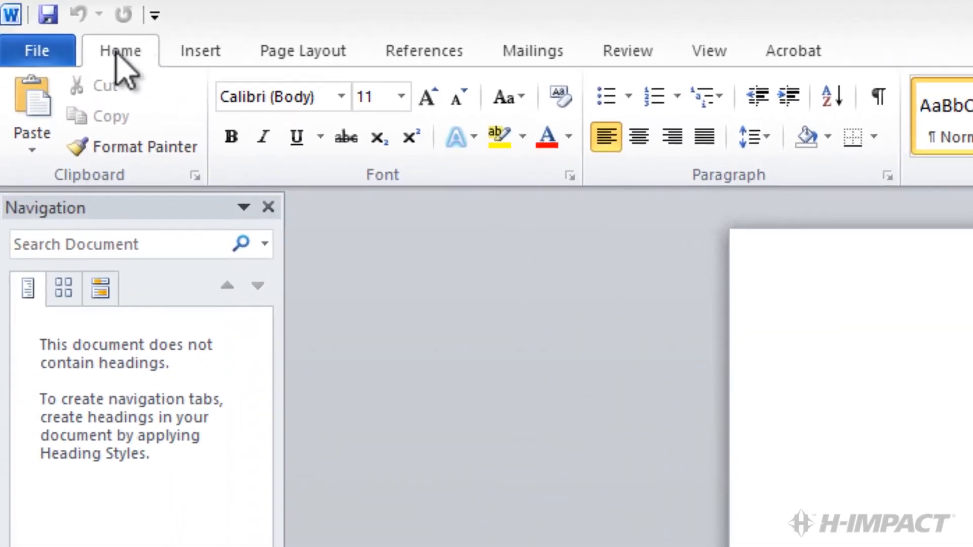
# Bring up the Open dialog from the File tab
pyautogui.click(32, 51)
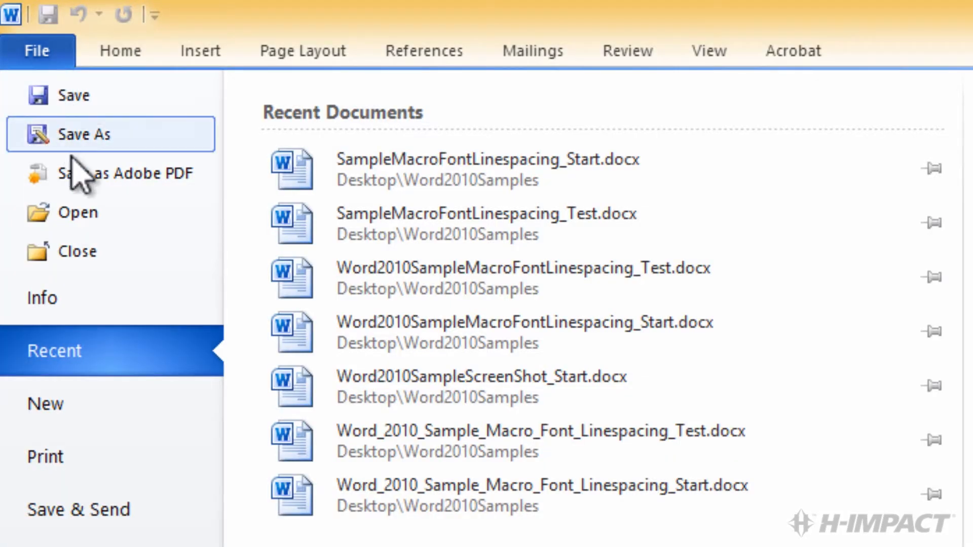
pyautogui.click(78, 213)
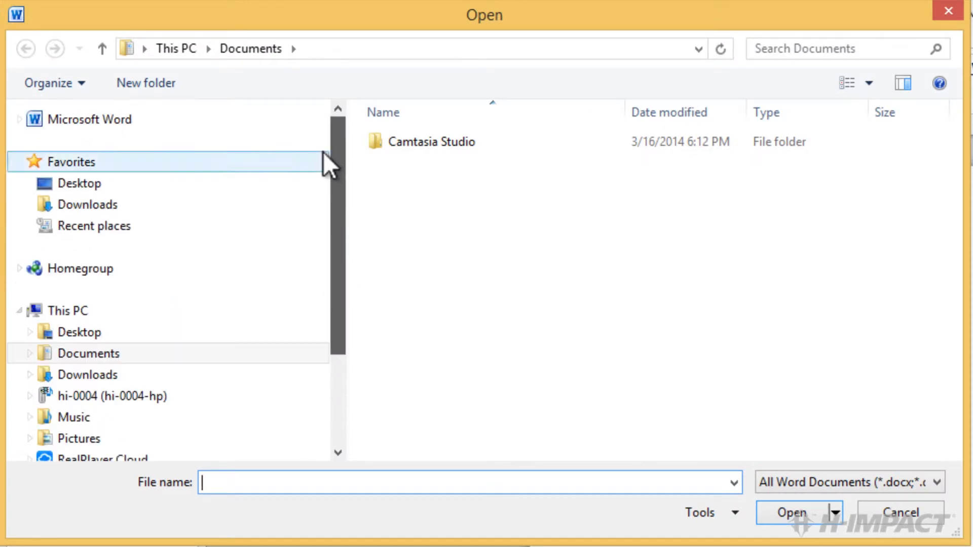
# Open SampleMacroFontLinespacing_Start.docx from the Word2010Samples folder on the desktop
pyautogui.click(79, 183)
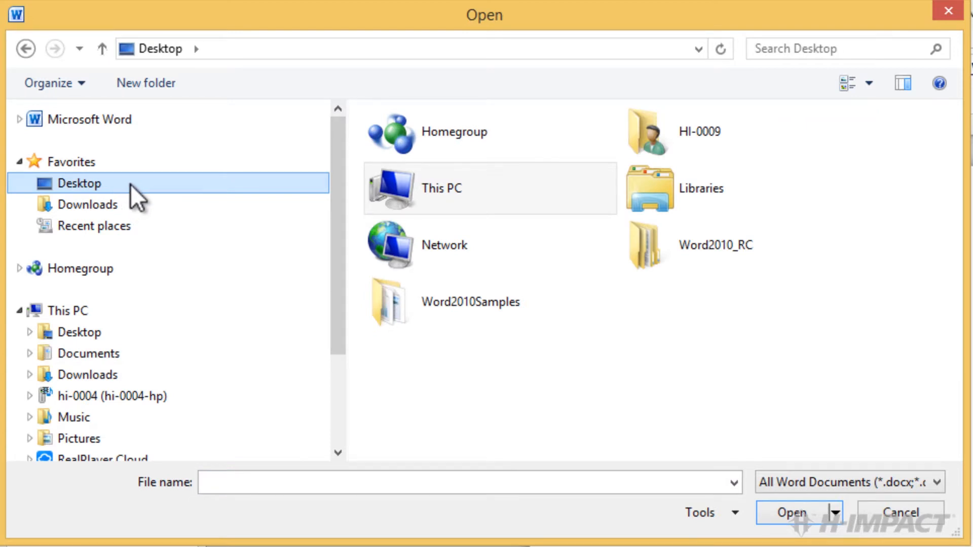
pyautogui.doubleClick(472, 302)
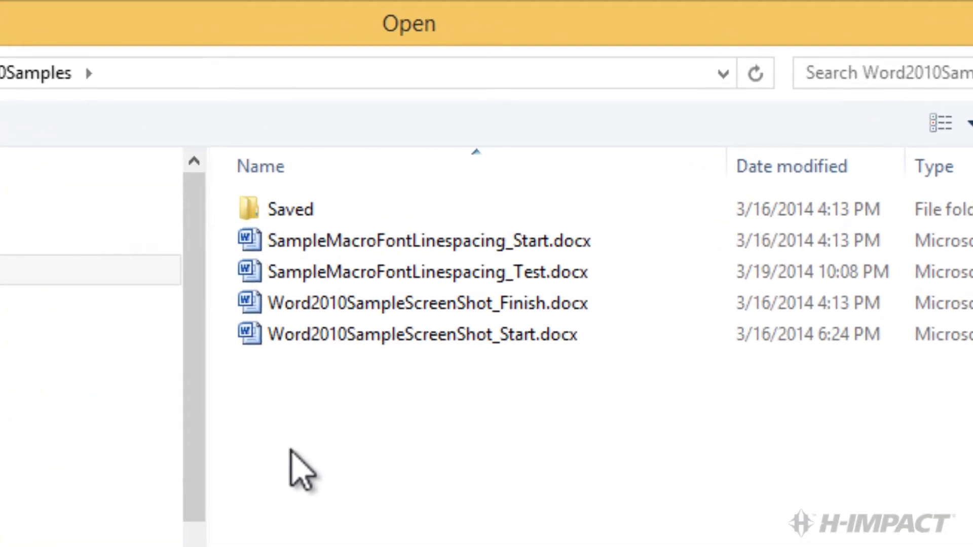
pyautogui.click(418, 333)
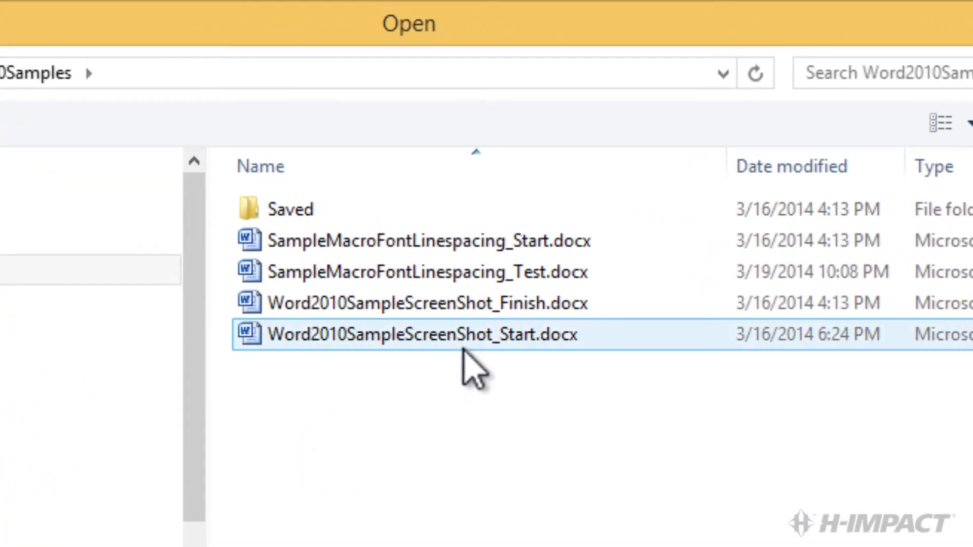
pyautogui.click(422, 241)
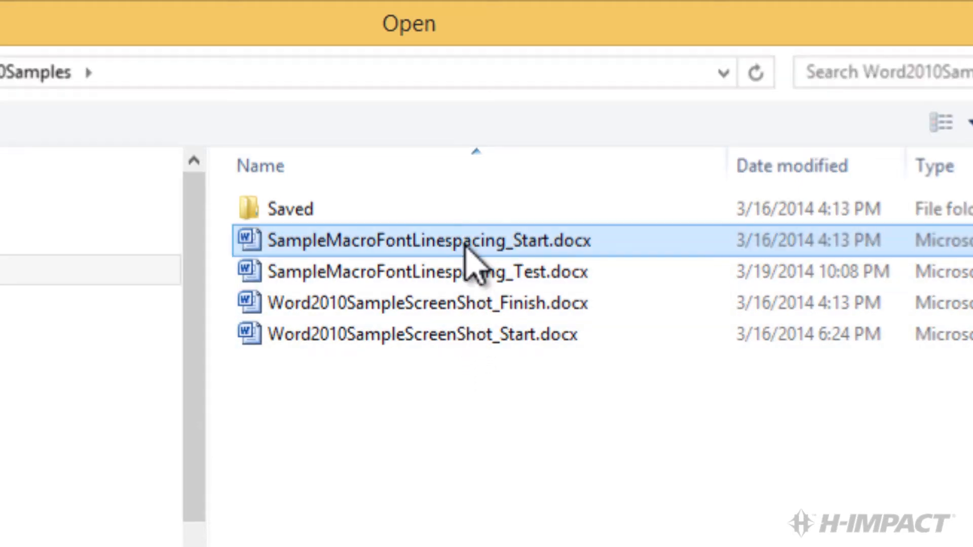
pyautogui.doubleClick(411, 241)
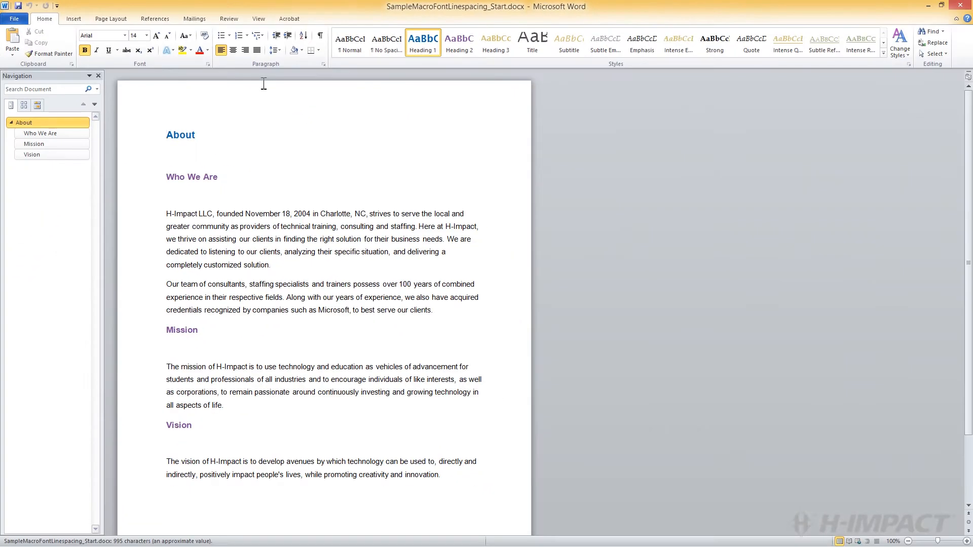
pyautogui.click(166, 134)
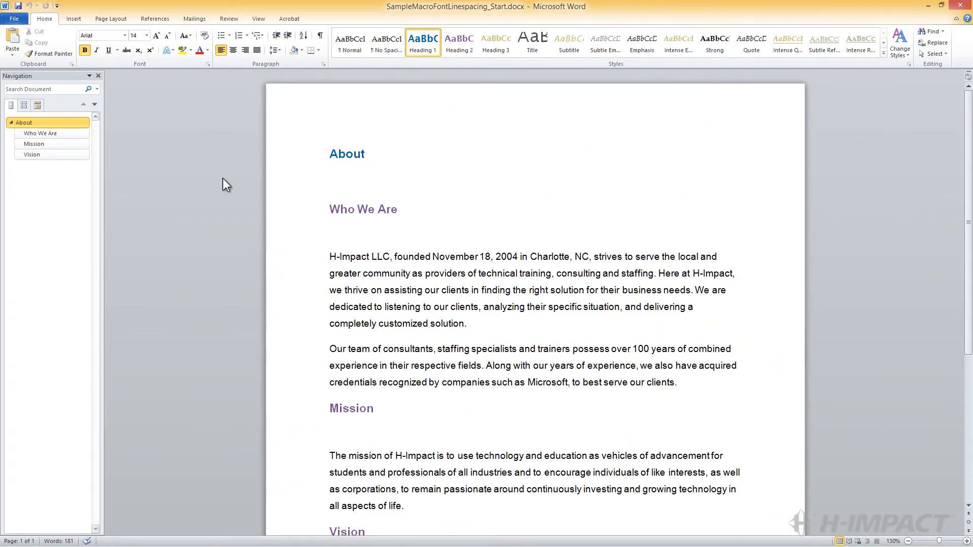
pyautogui.moveTo(99, 39)
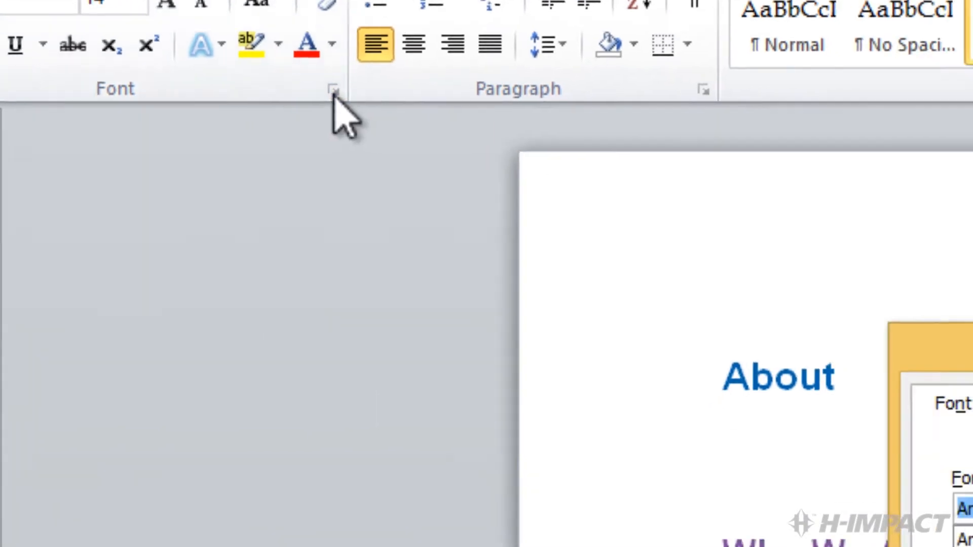
pyautogui.click(332, 89)
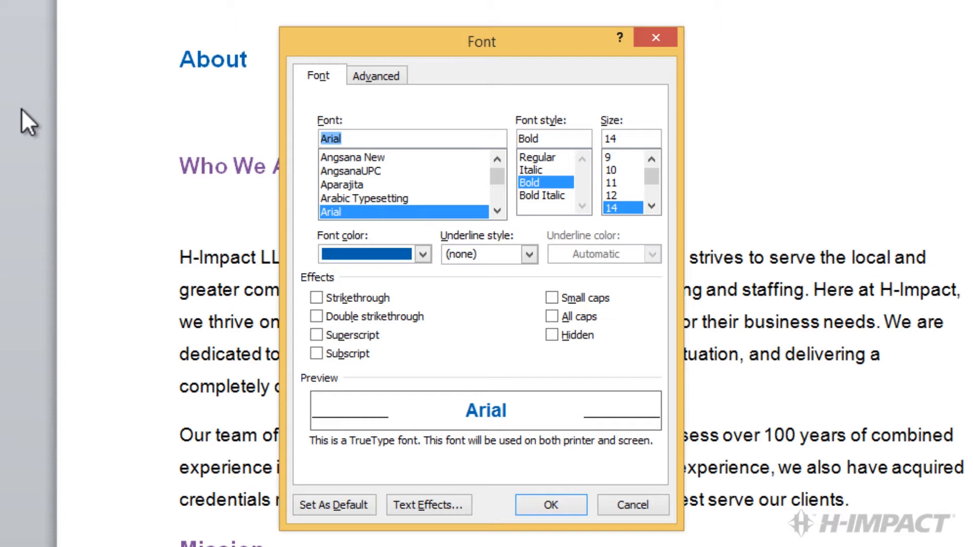
pyautogui.moveTo(307, 190)
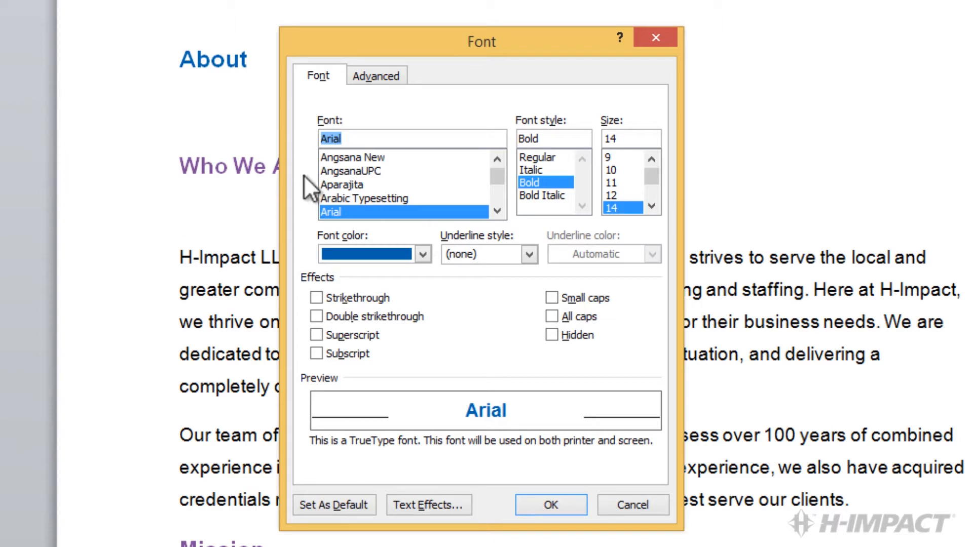
pyautogui.moveTo(286, 147)
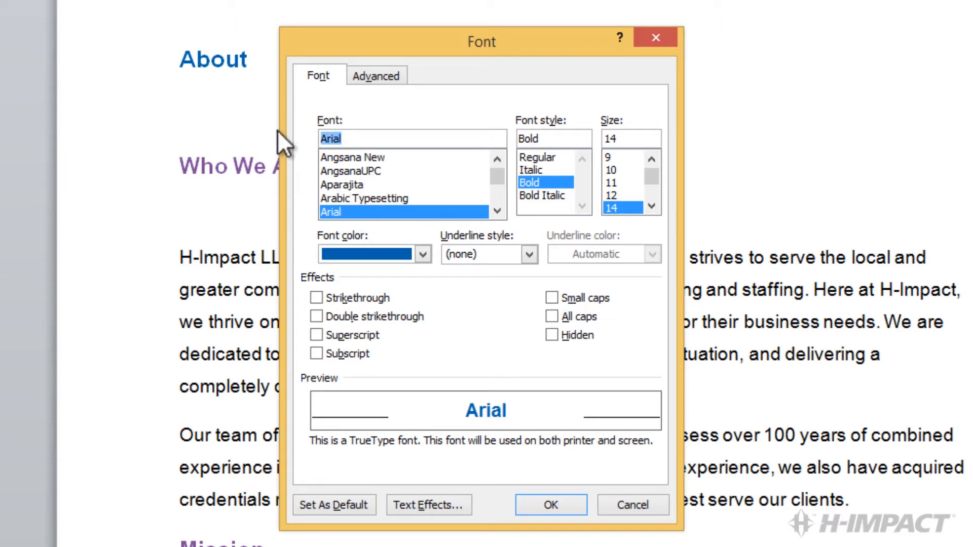
pyautogui.write('Georg')
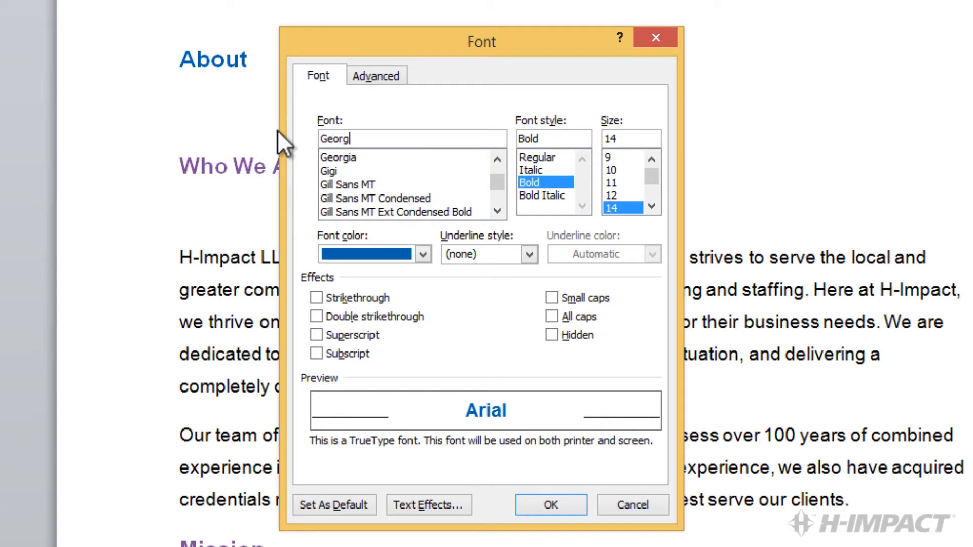
pyautogui.click(359, 157)
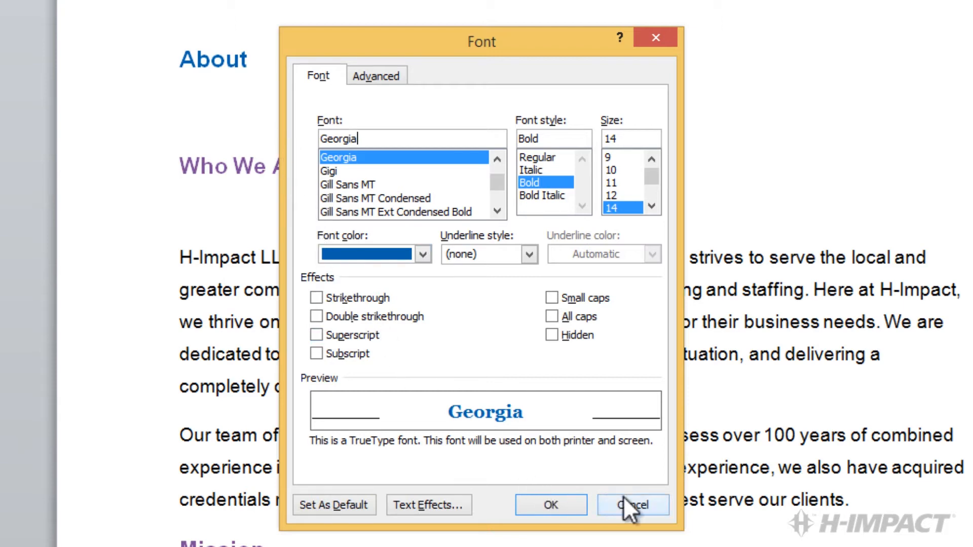
pyautogui.click(631, 519)
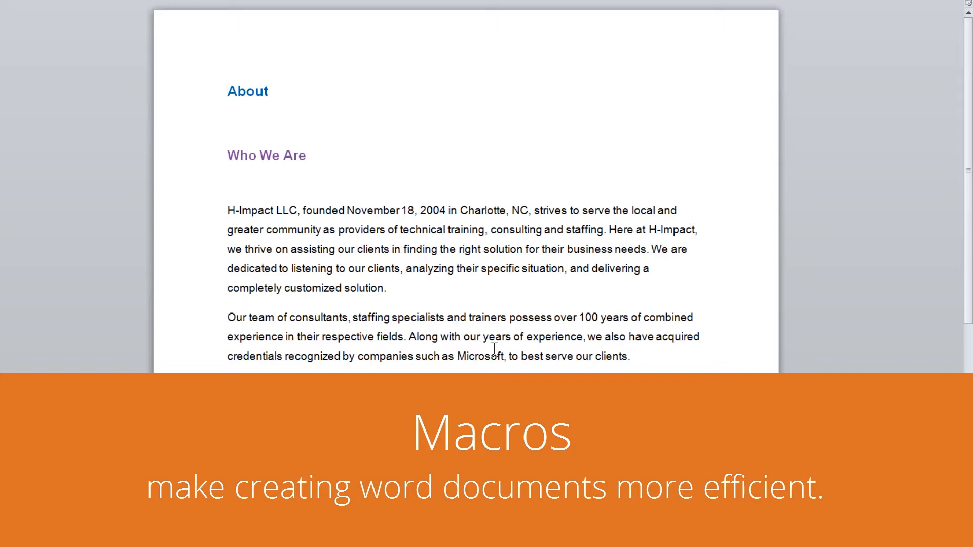
pyautogui.click(227, 91)
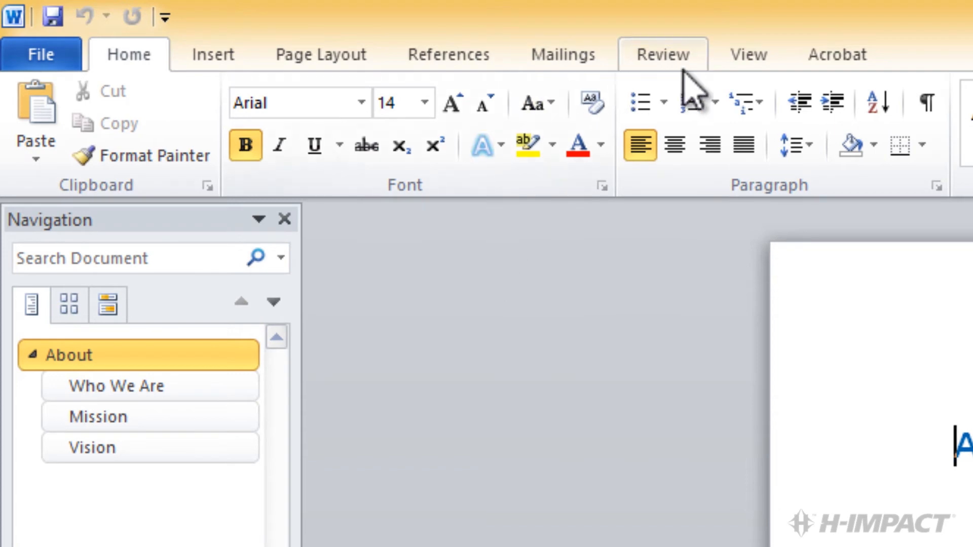
# Start Record Macro from the View tab's Macros list
pyautogui.click(747, 54)
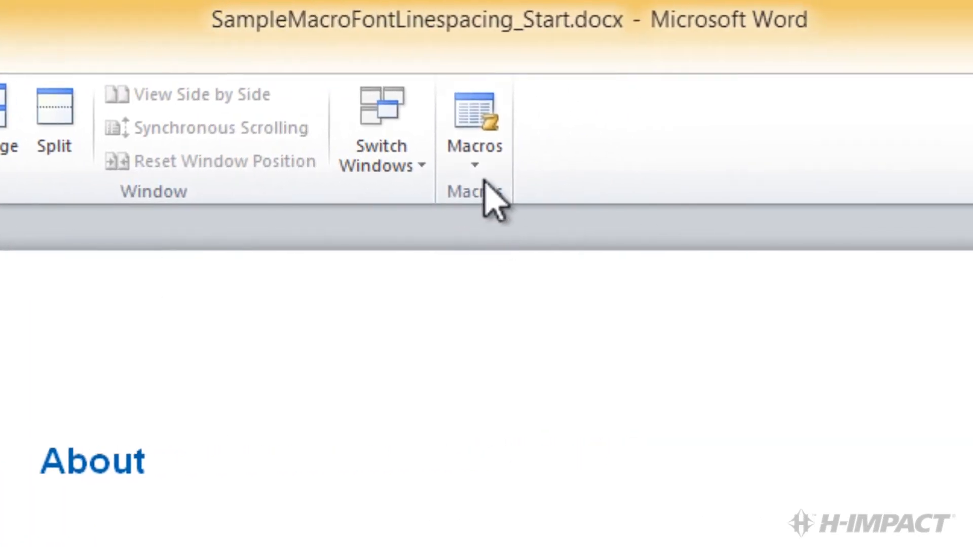
pyautogui.click(474, 127)
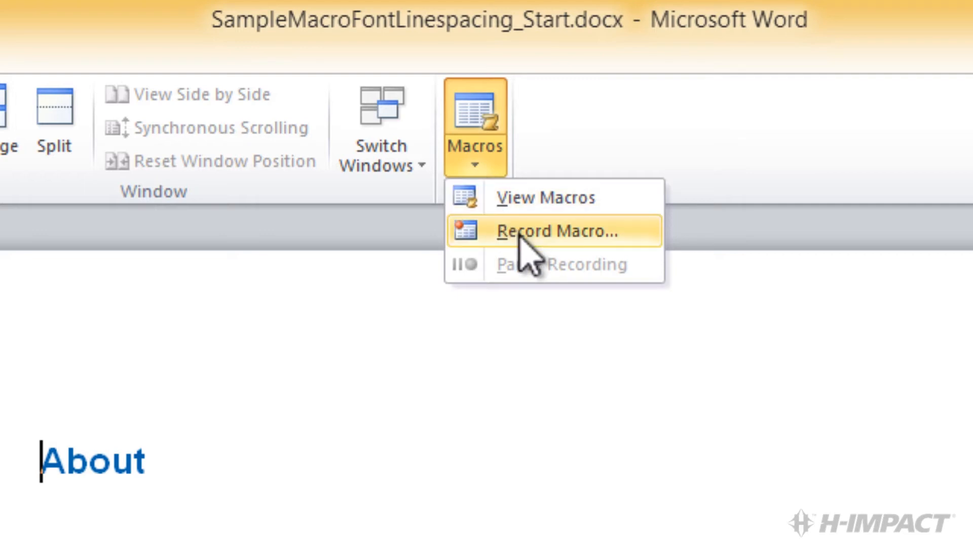
pyautogui.click(556, 230)
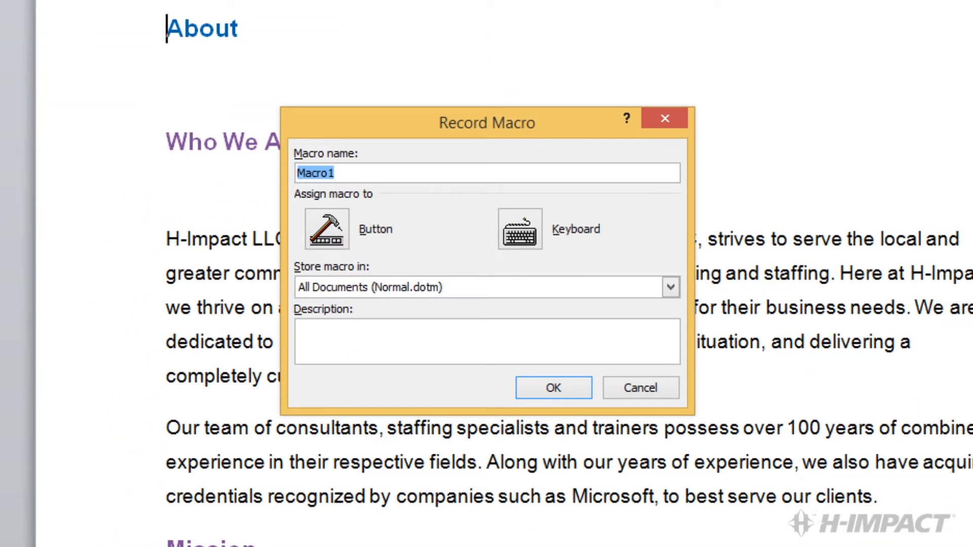
pyautogui.moveTo(482, 2)
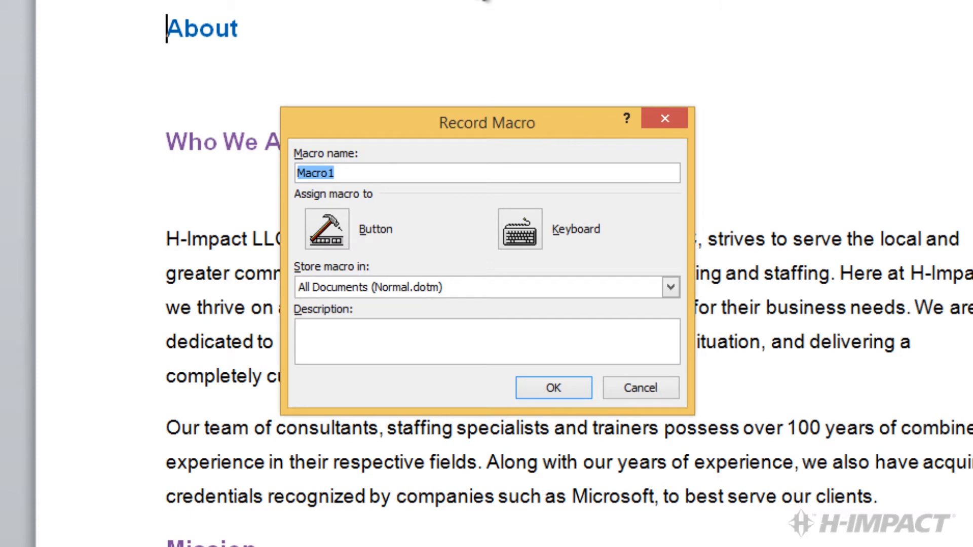
pyautogui.moveTo(503, 152)
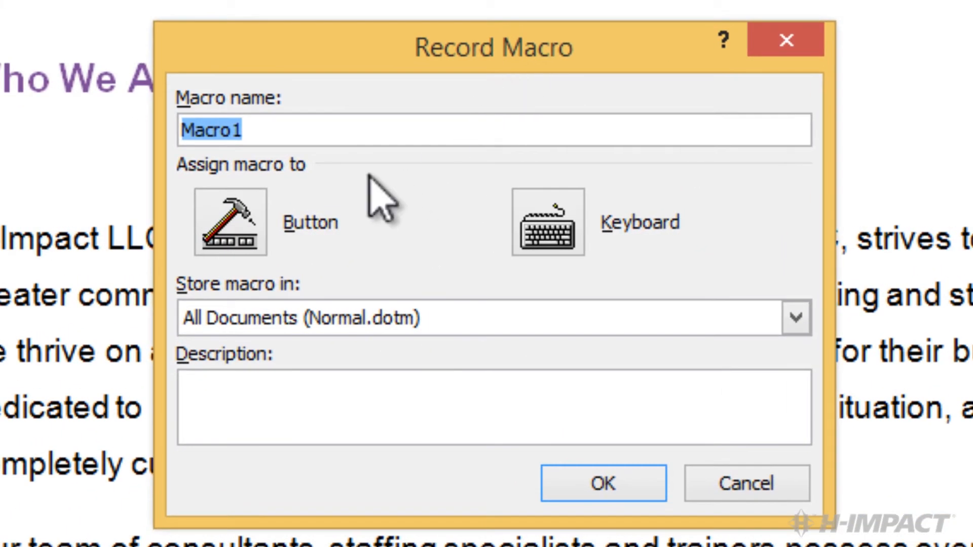
pyautogui.moveTo(20, 146)
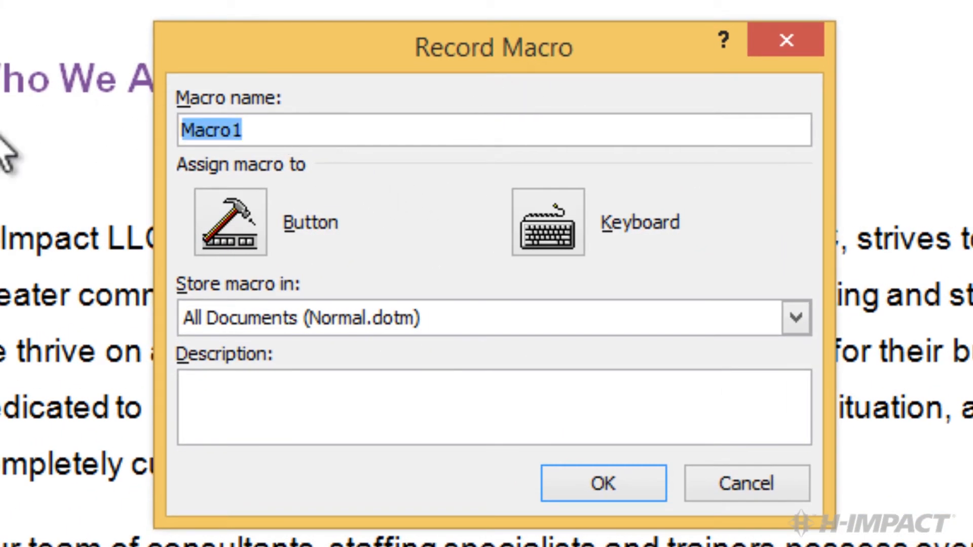
# Name the macro ChangeFontAndLineSpacing, stored in Normal.dotm
pyautogui.write('ChangeFontAn')
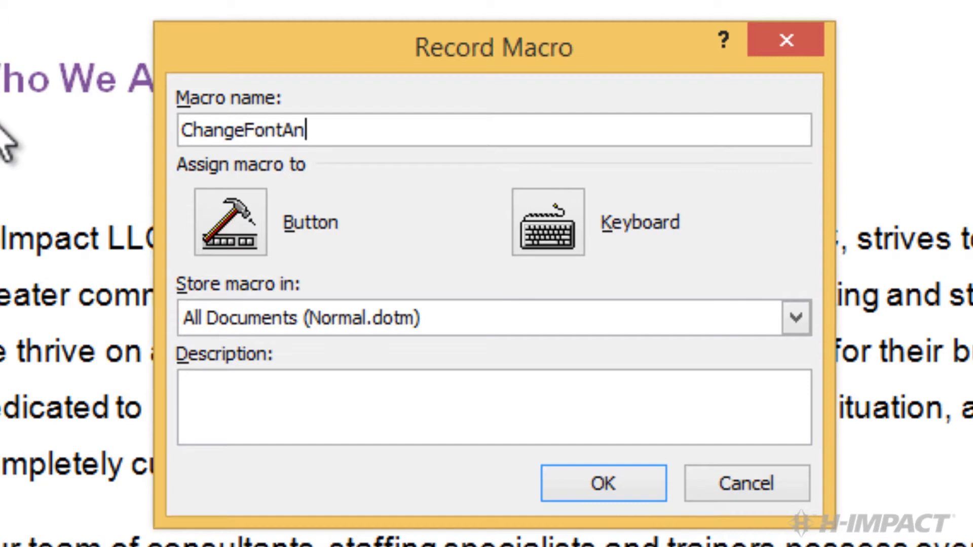
pyautogui.write('dLine')
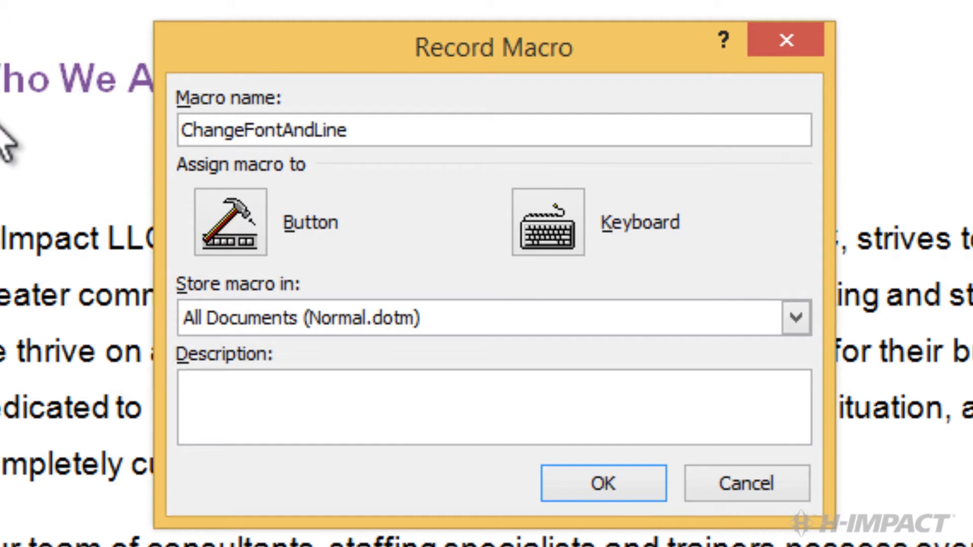
pyautogui.write('Spacing')
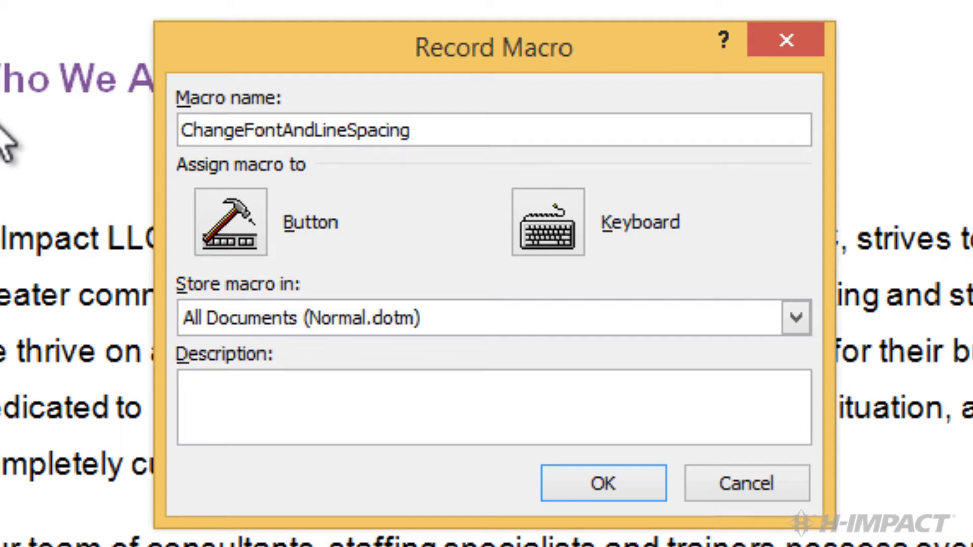
pyautogui.click(407, 131)
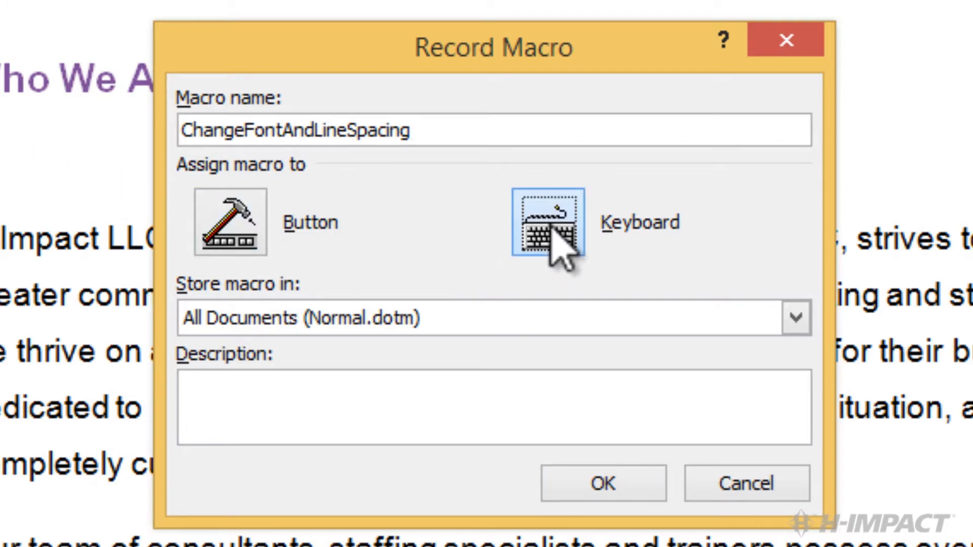
# Assign Alt+Shift+L as the macro's keyboard shortcut and begin recording
pyautogui.click(548, 222)
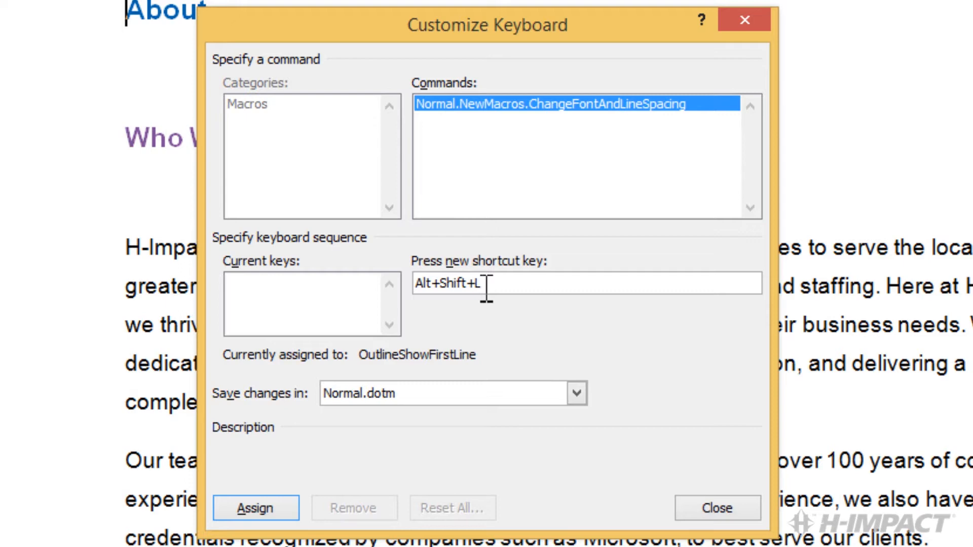
pyautogui.moveTo(513, 335)
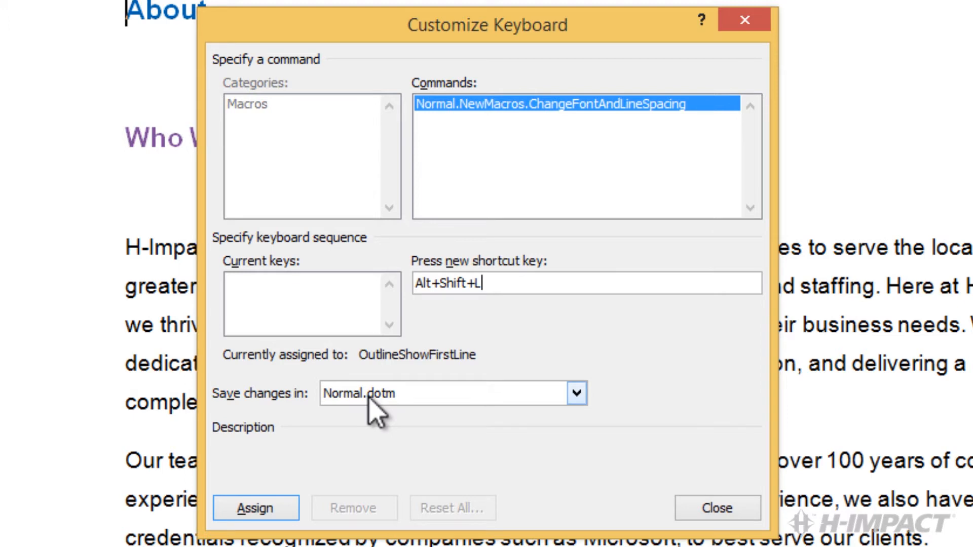
pyautogui.click(255, 507)
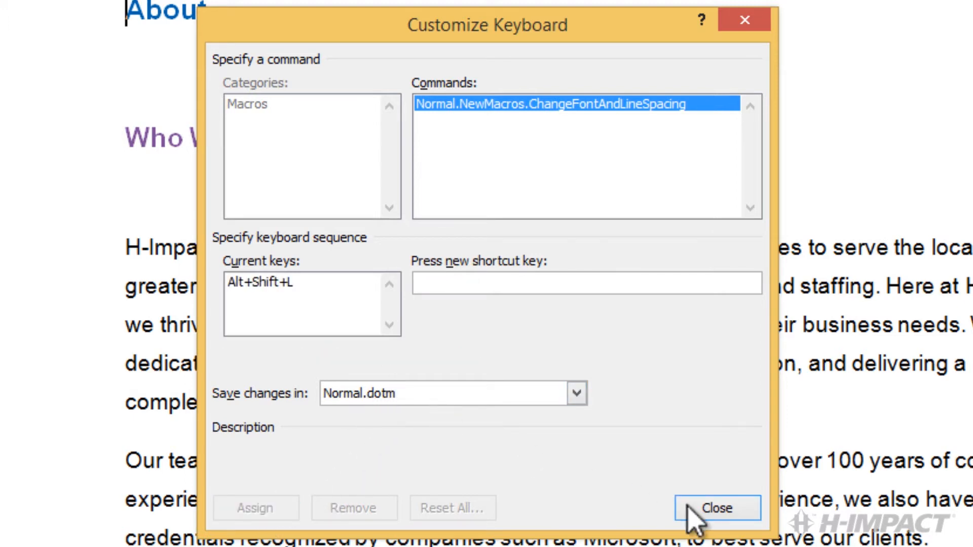
pyautogui.click(718, 522)
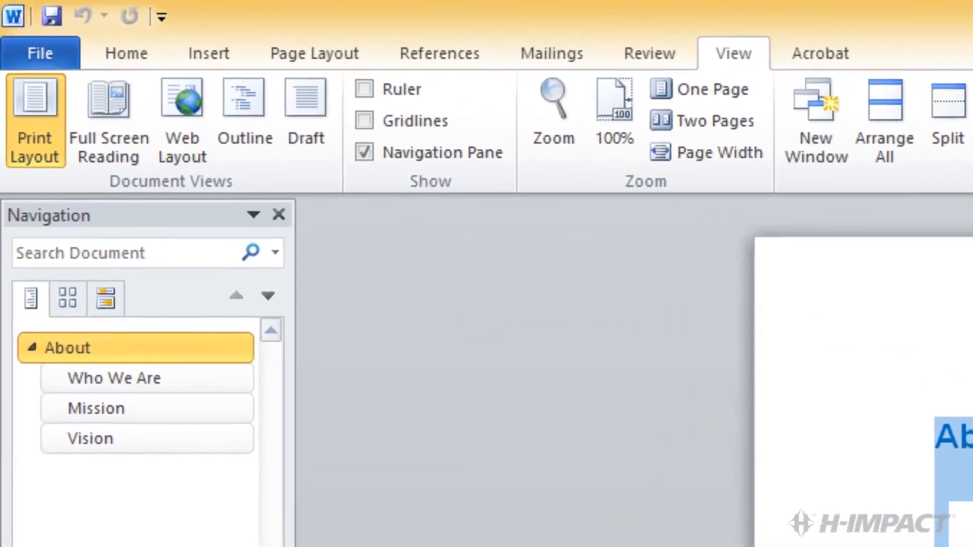
# Apply the Georgia font through the Font dialog while recording
pyautogui.click(123, 54)
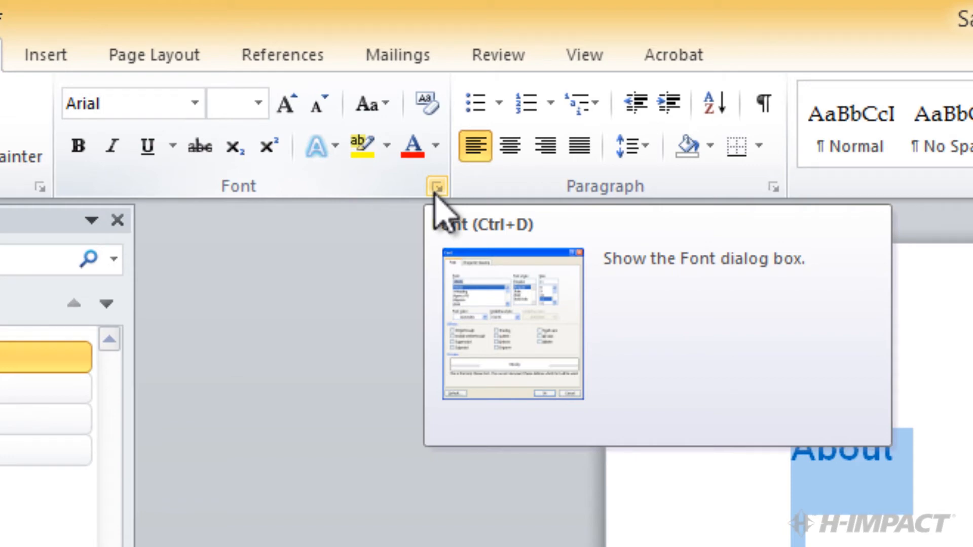
pyautogui.click(436, 187)
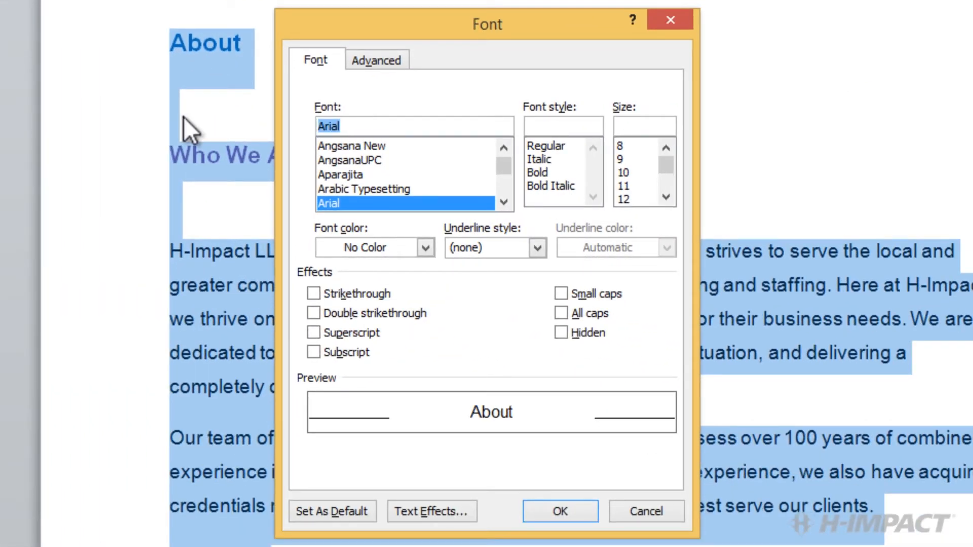
pyautogui.write('Georgi')
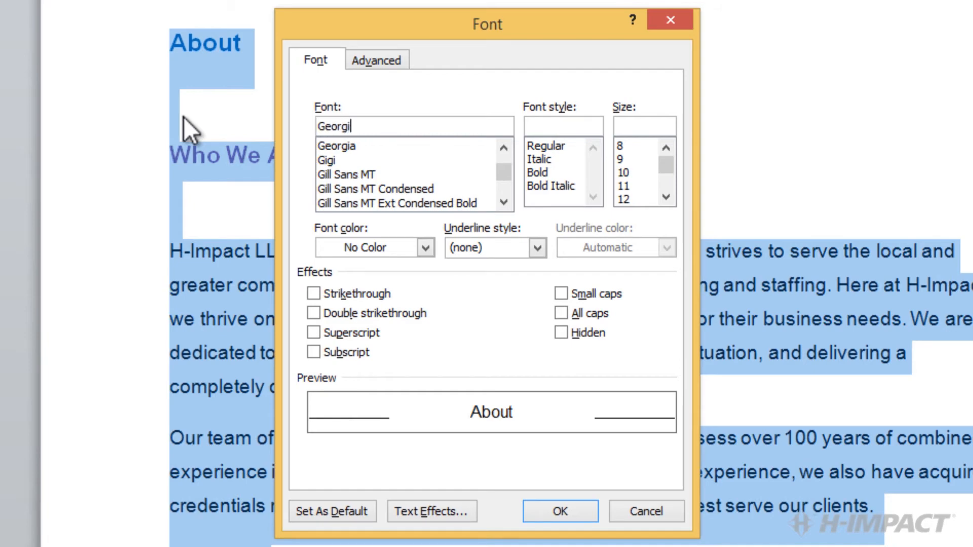
pyautogui.click(338, 146)
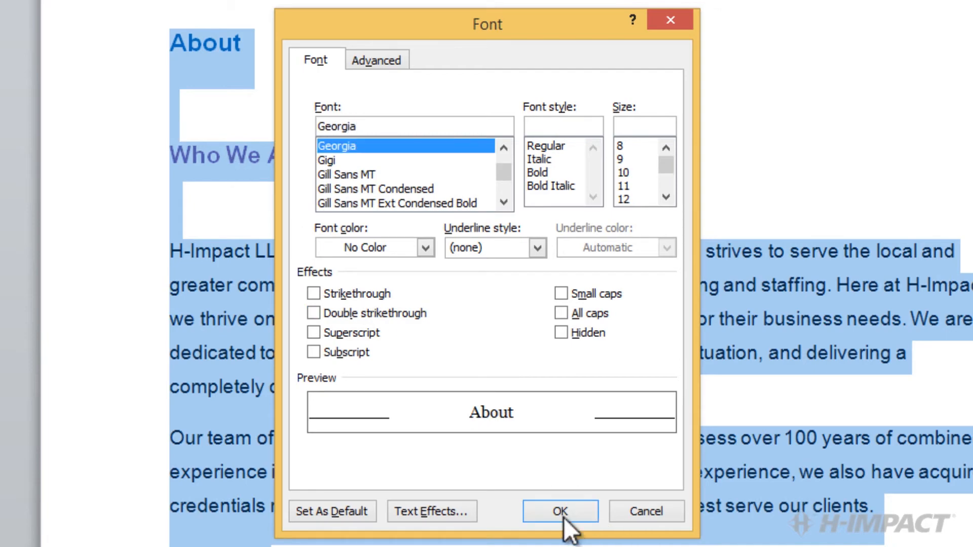
pyautogui.click(559, 511)
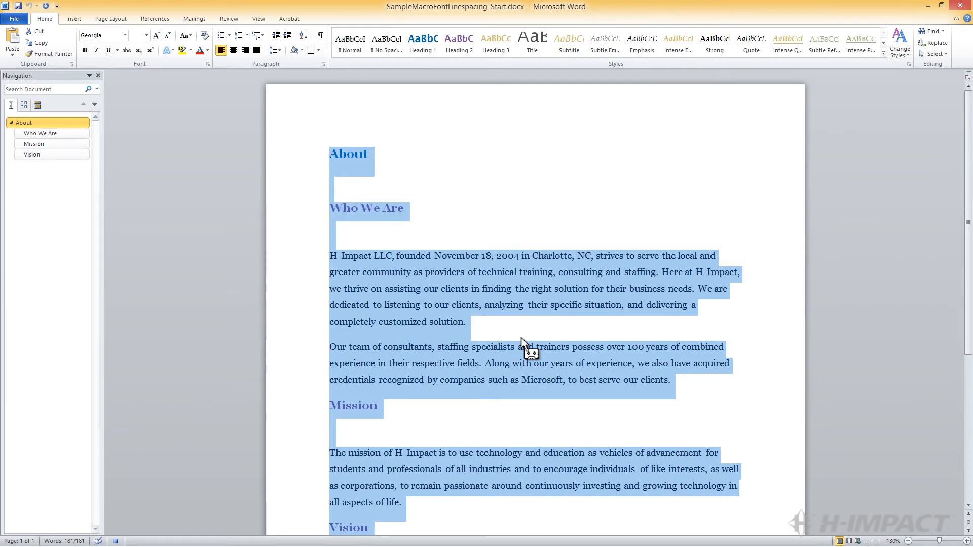
pyautogui.moveTo(440, 256)
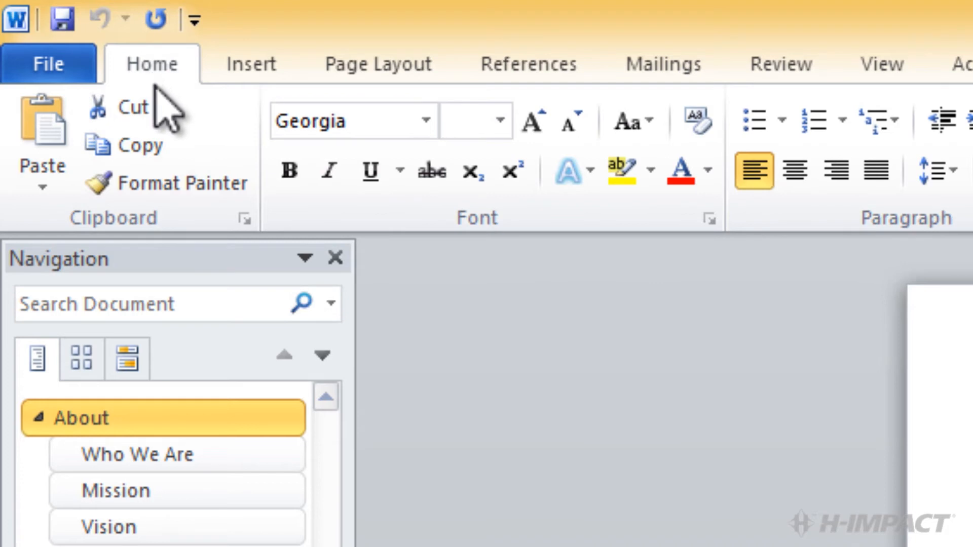
pyautogui.moveTo(569, 282)
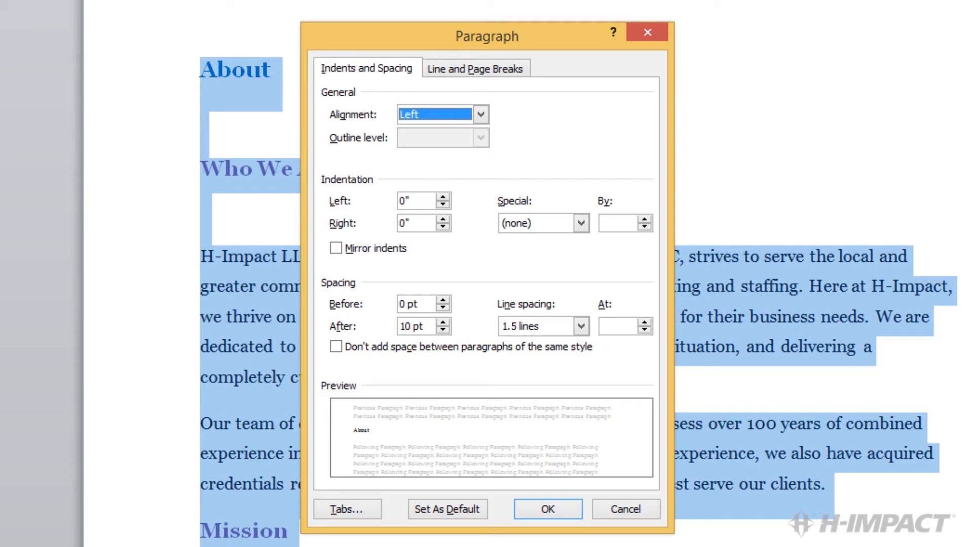
pyautogui.moveTo(413, 370)
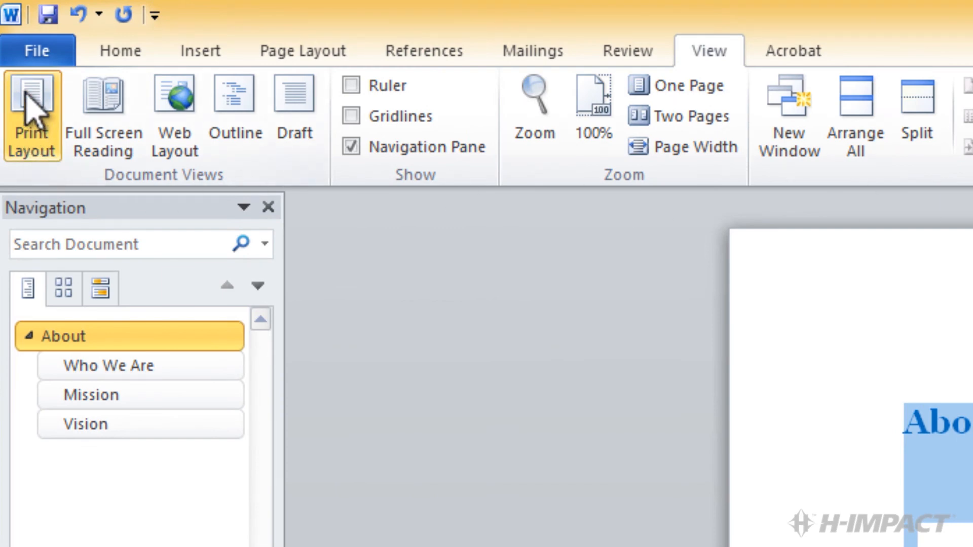
# Select SampleMacroFontLinespacing_Test.docx in the Word2010Samples folder via the Open dialog
pyautogui.click(31, 50)
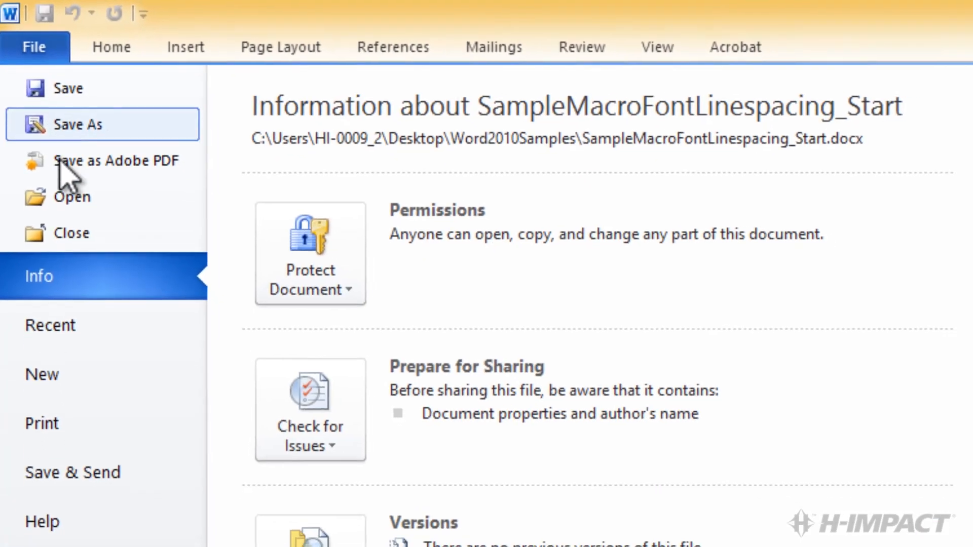
pyautogui.click(72, 197)
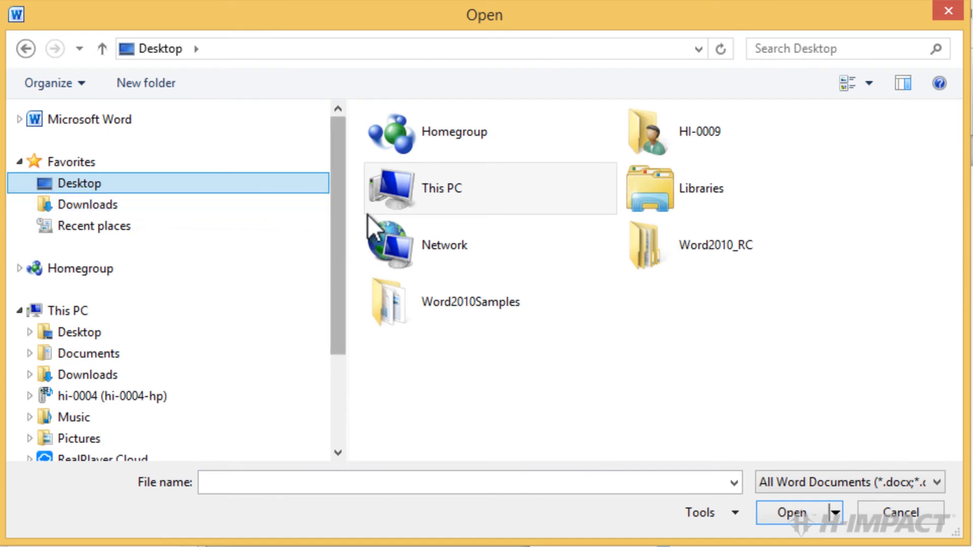
pyautogui.doubleClick(471, 302)
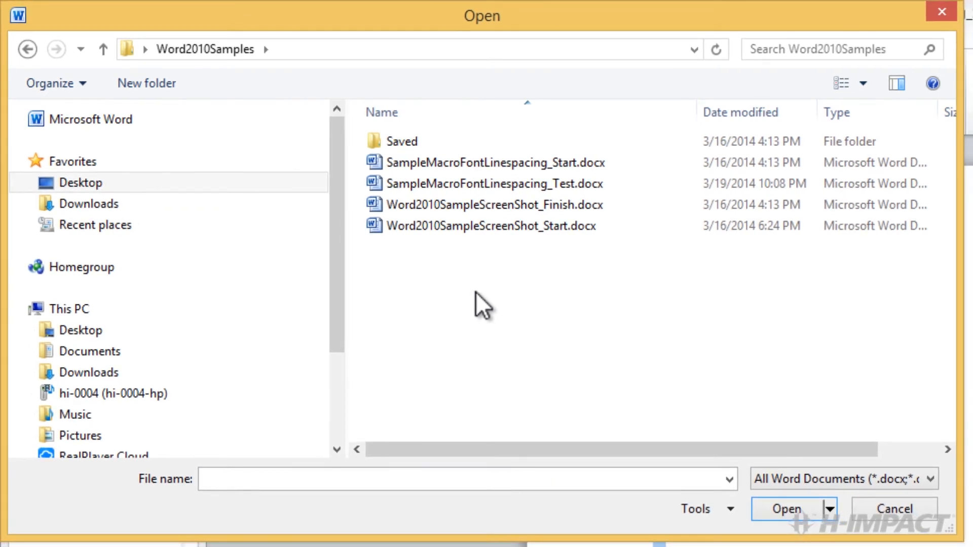
pyautogui.click(481, 163)
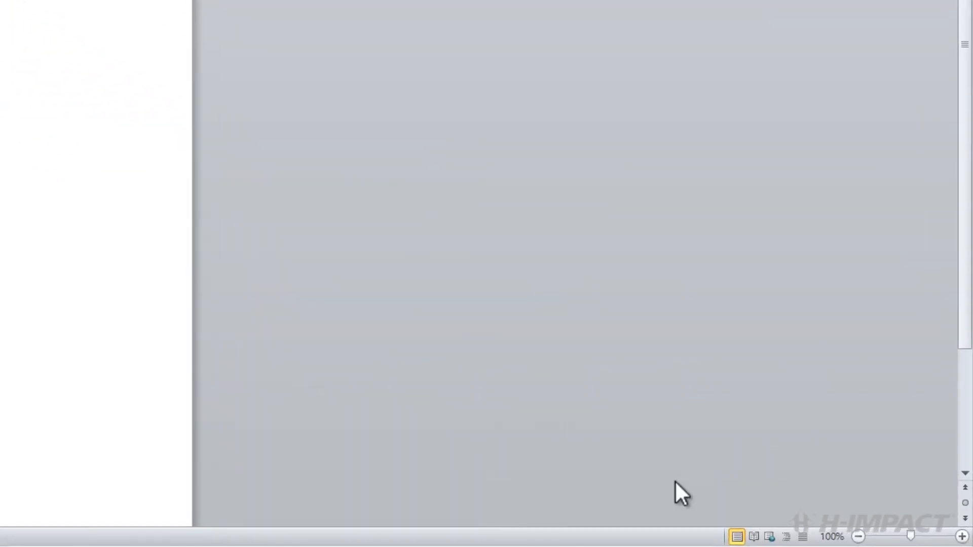
# Open the test document, run the Alt+Shift+L macro, and dismiss the Paragraph dialog check
pyautogui.click(961, 536)
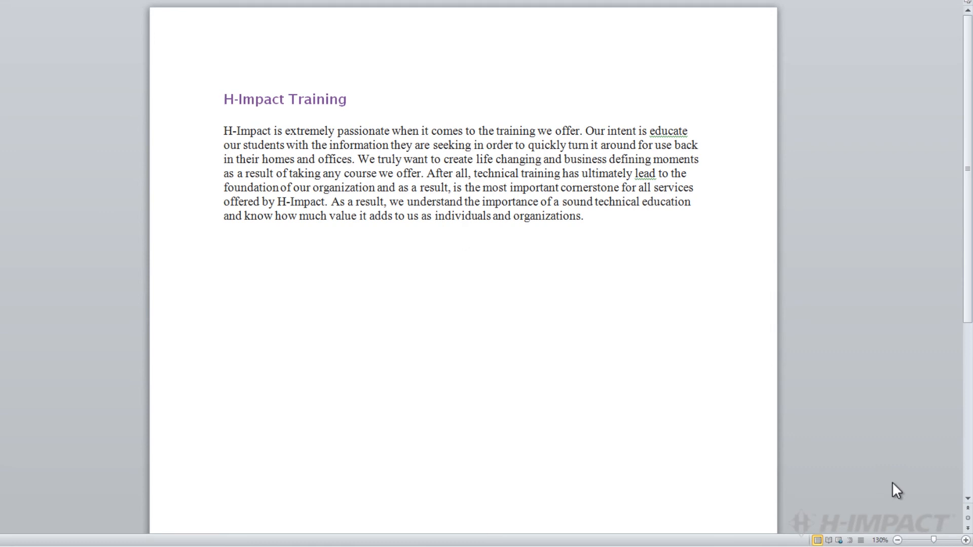
pyautogui.press('ctrl+a')
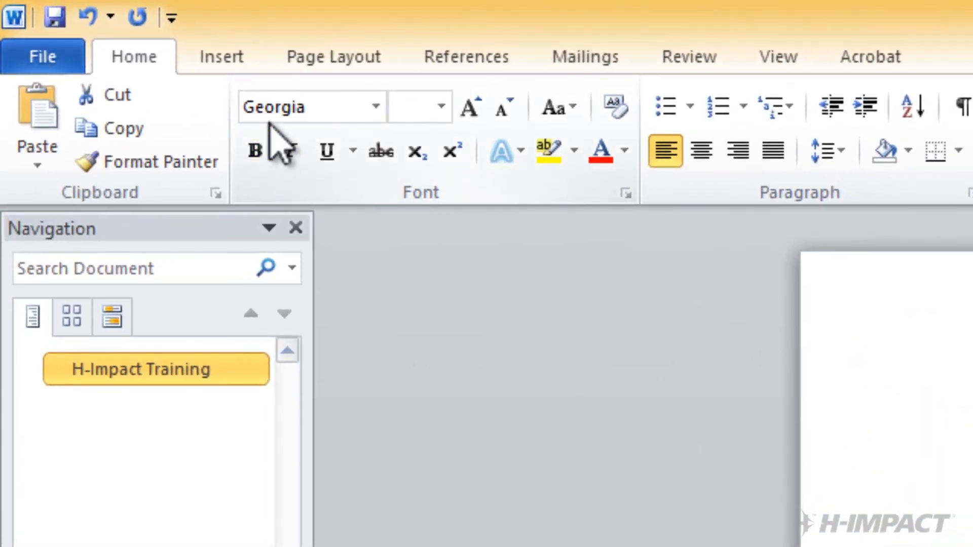
pyautogui.moveTo(280, 147)
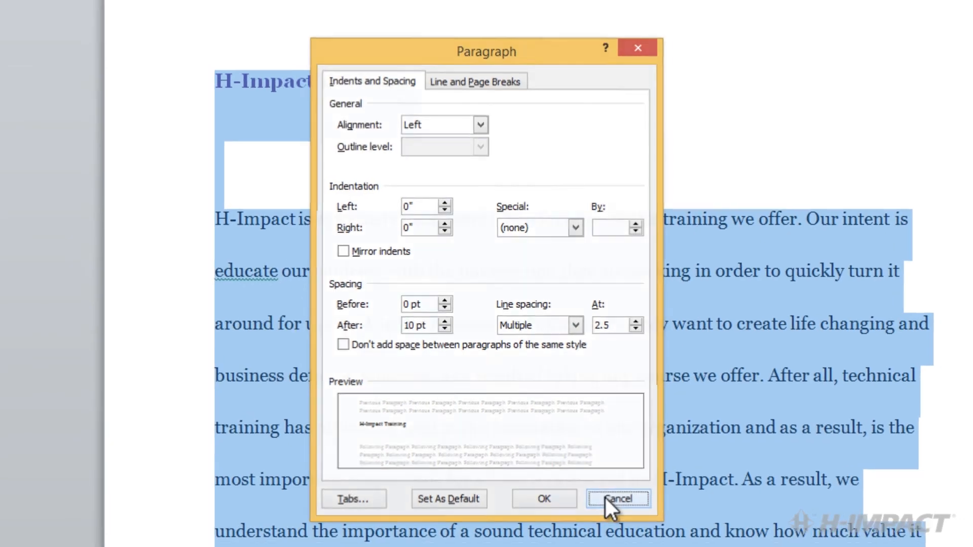
pyautogui.click(618, 498)
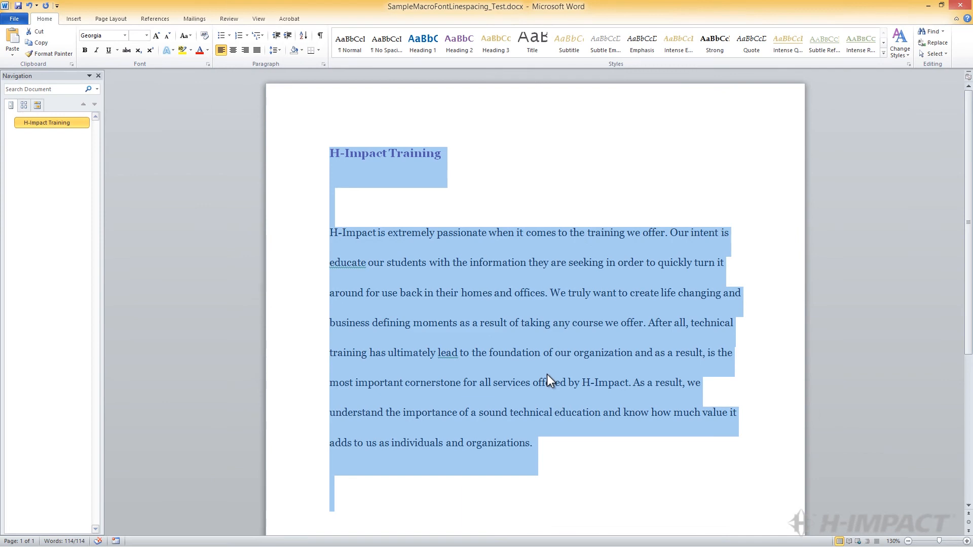